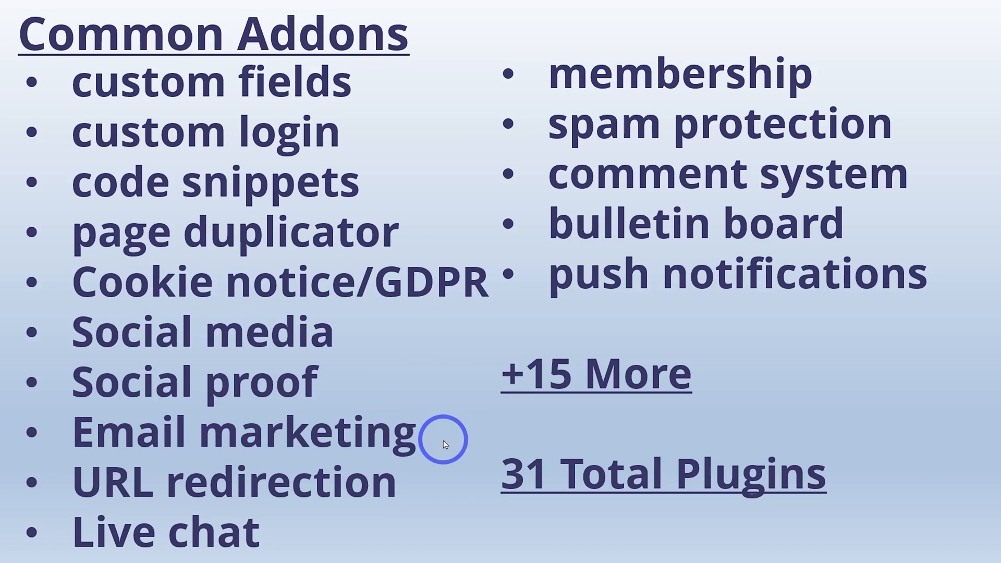
pyautogui.moveTo(475, 501)
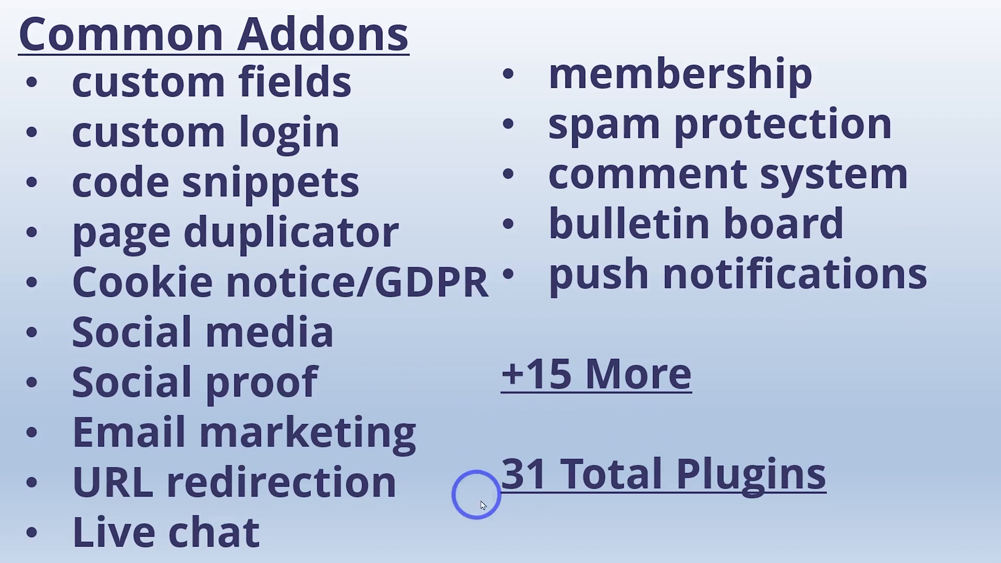
pyautogui.moveTo(524, 517)
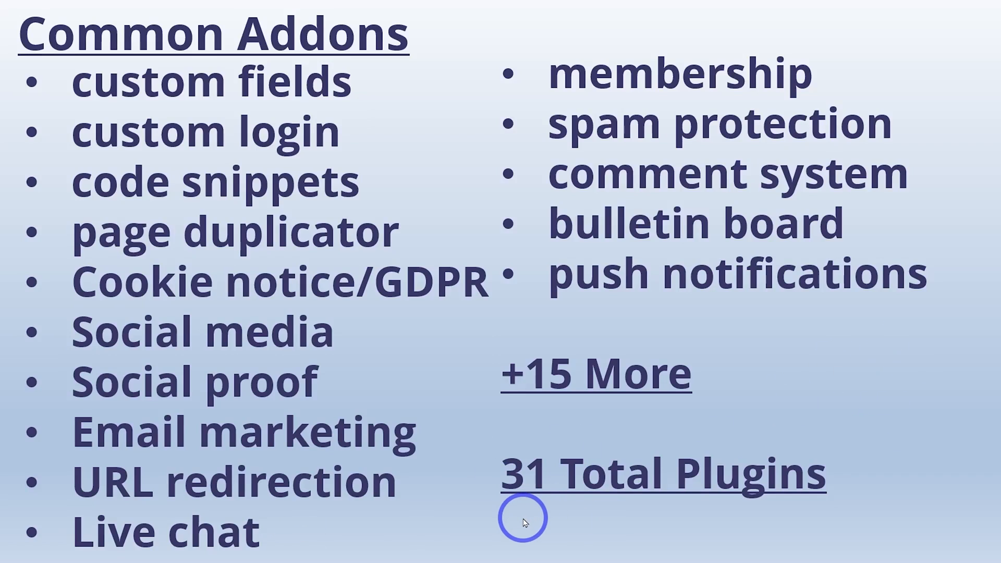
pyautogui.moveTo(510, 509)
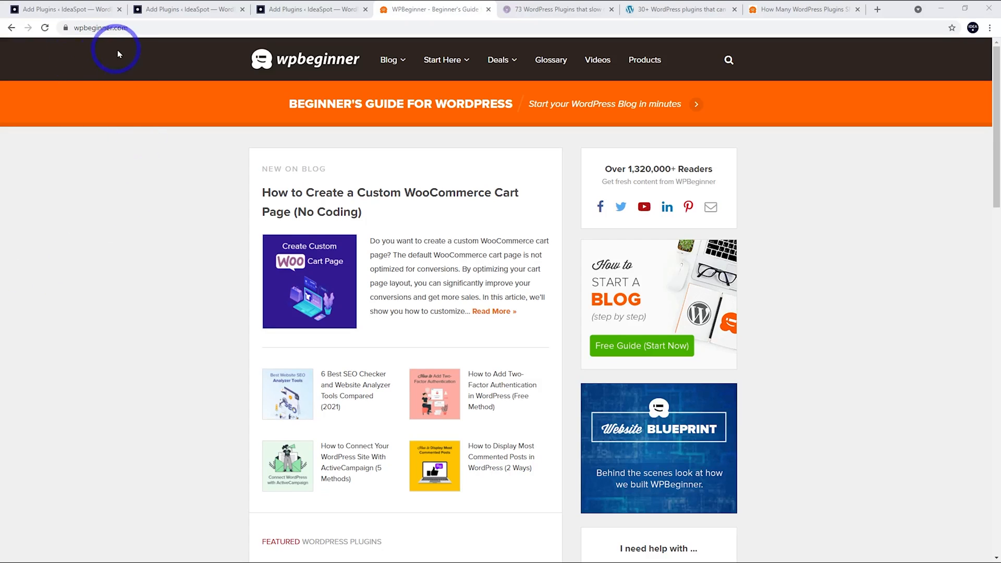
pyautogui.moveTo(86, 64)
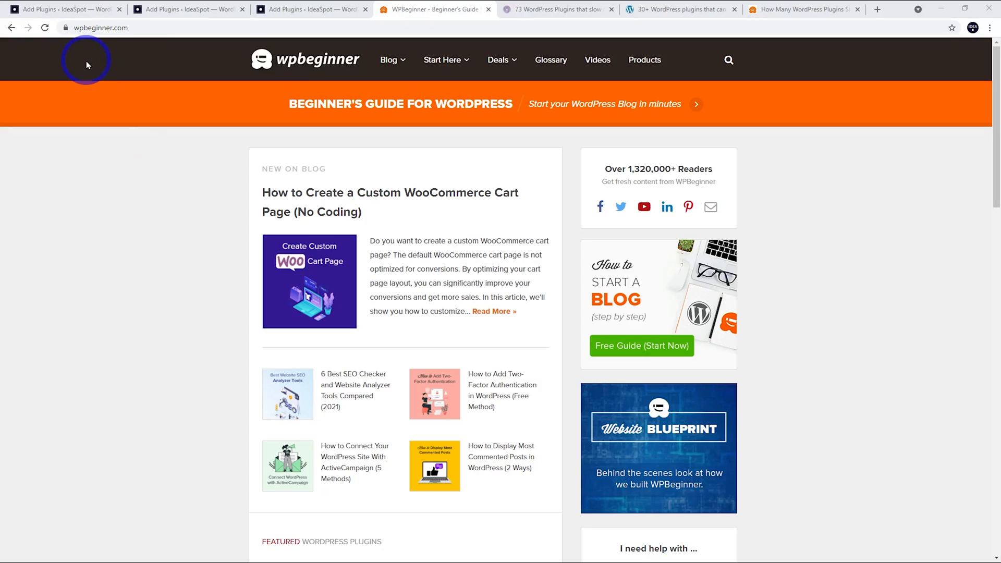
pyautogui.moveTo(426, 258)
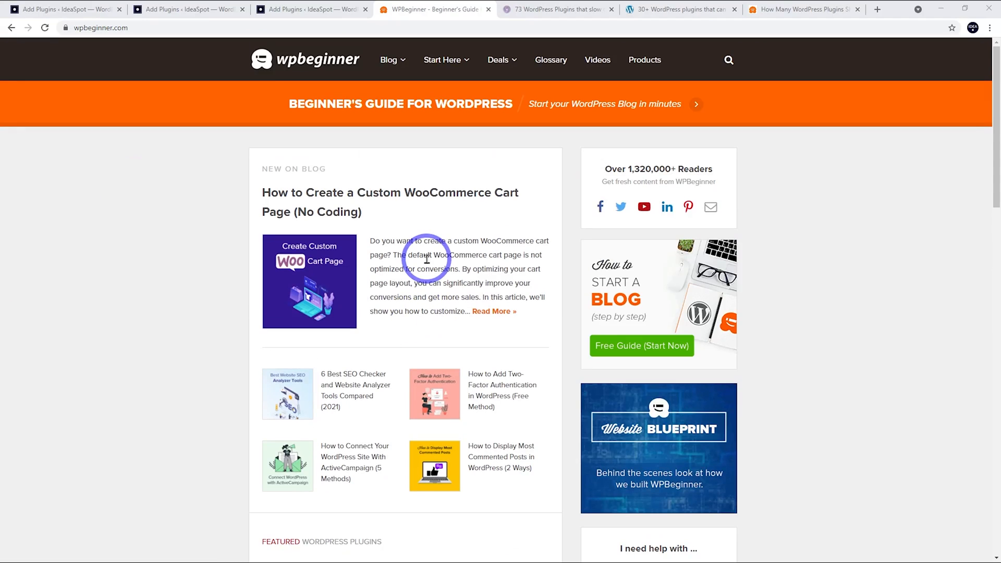
pyautogui.moveTo(615, 158)
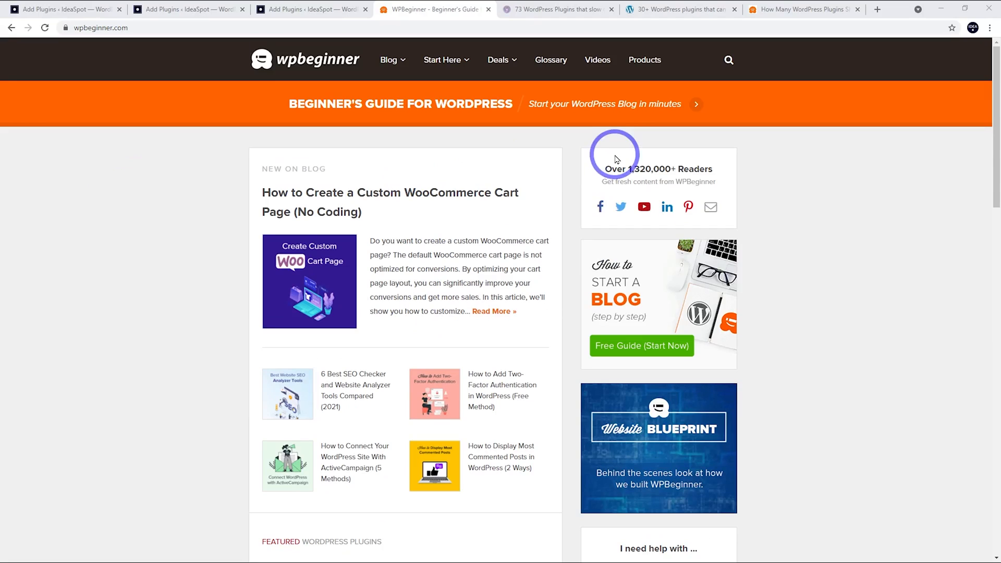
pyautogui.moveTo(666, 206)
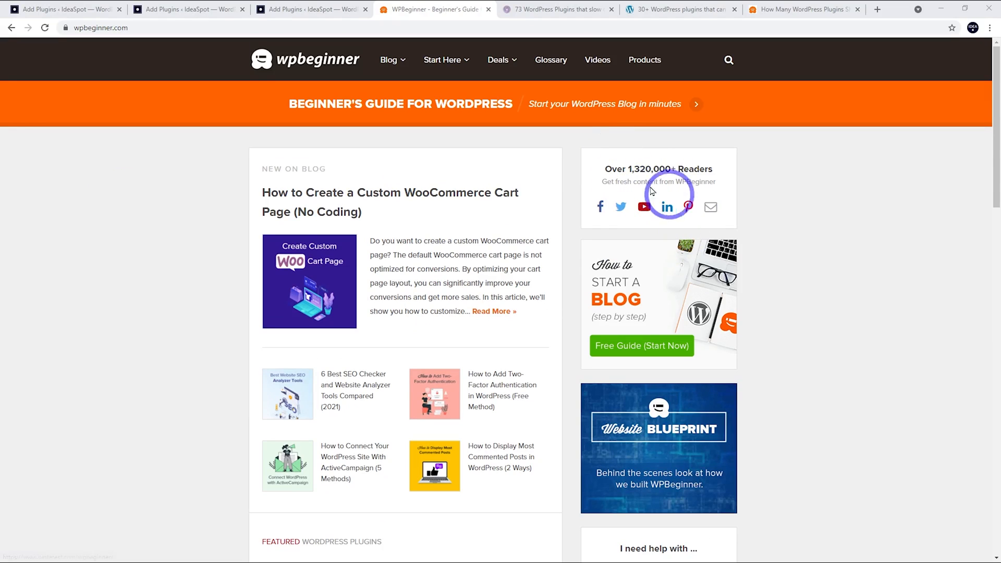
pyautogui.moveTo(288, 274)
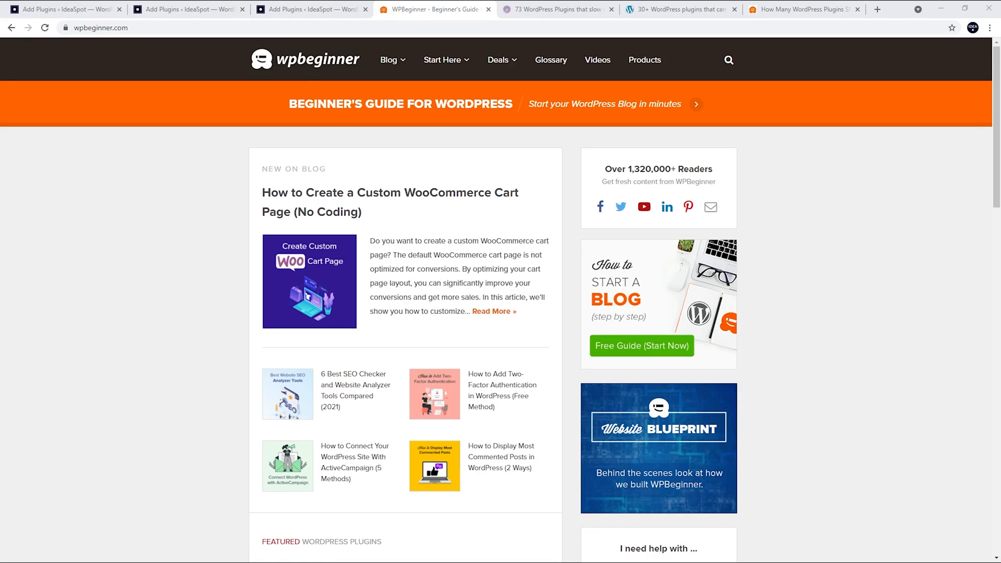
# Switch to the Online Media Masters '73 WordPress Plugins that slow' article
pyautogui.click(76, 264)
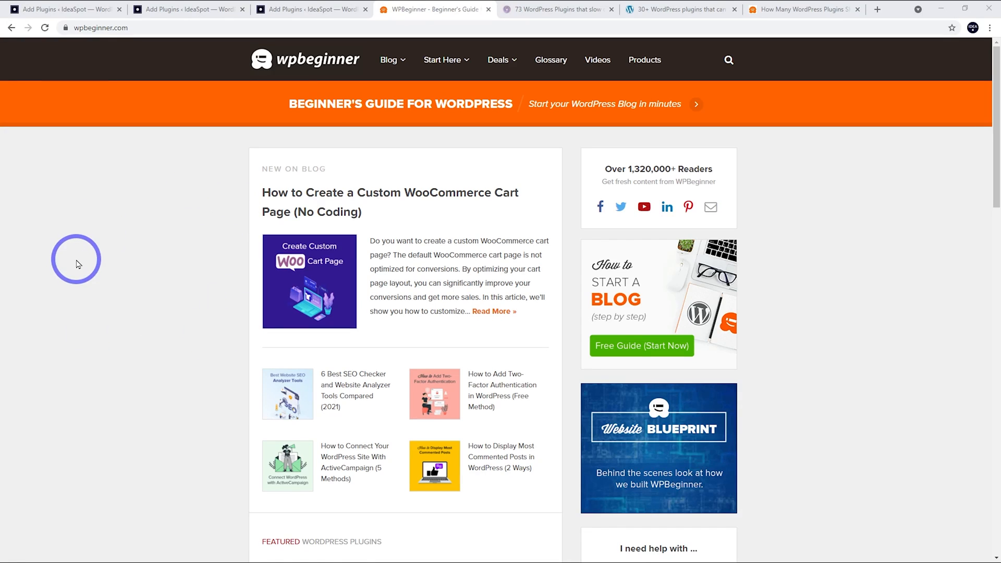
pyautogui.moveTo(66, 267)
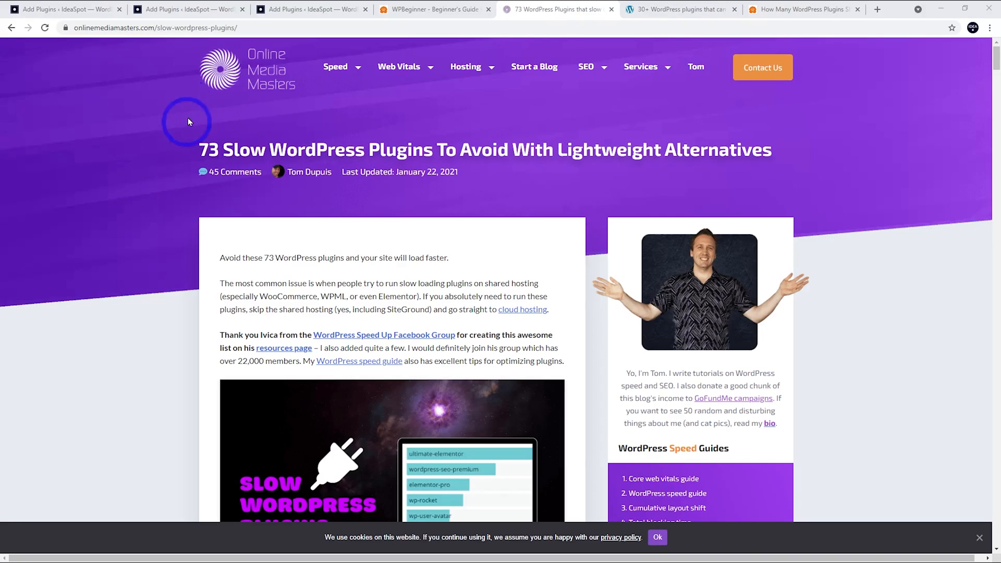
# Read the list of slow plugins from AddThis down to Yuzo Related Posts, then back up
pyautogui.scroll(-3)
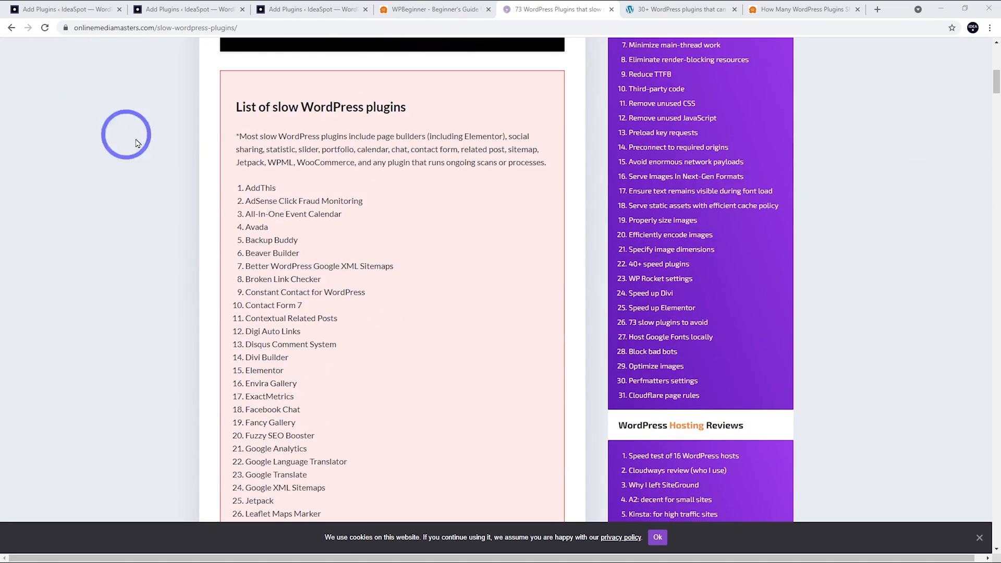
pyautogui.moveTo(260, 229)
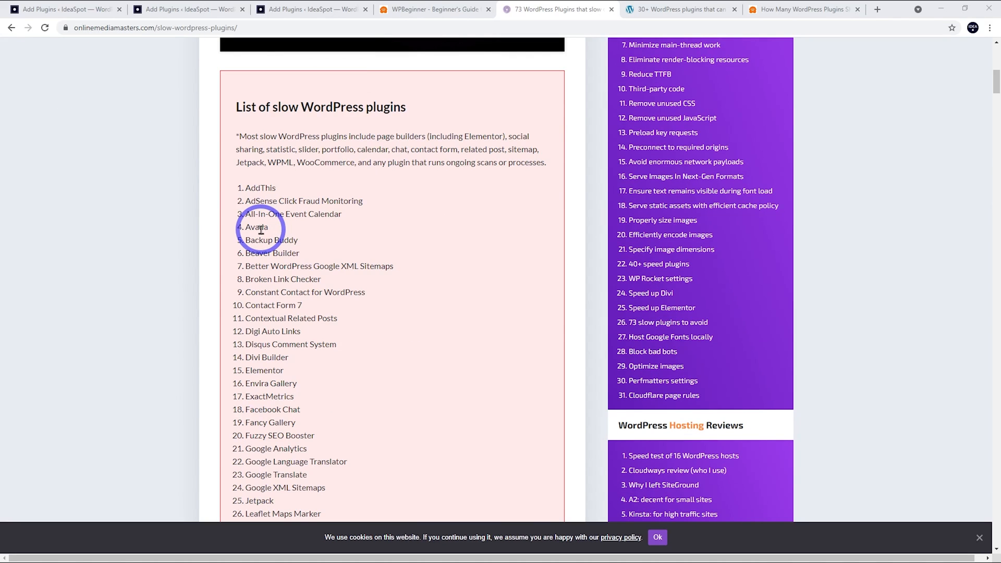
pyautogui.scroll(-3)
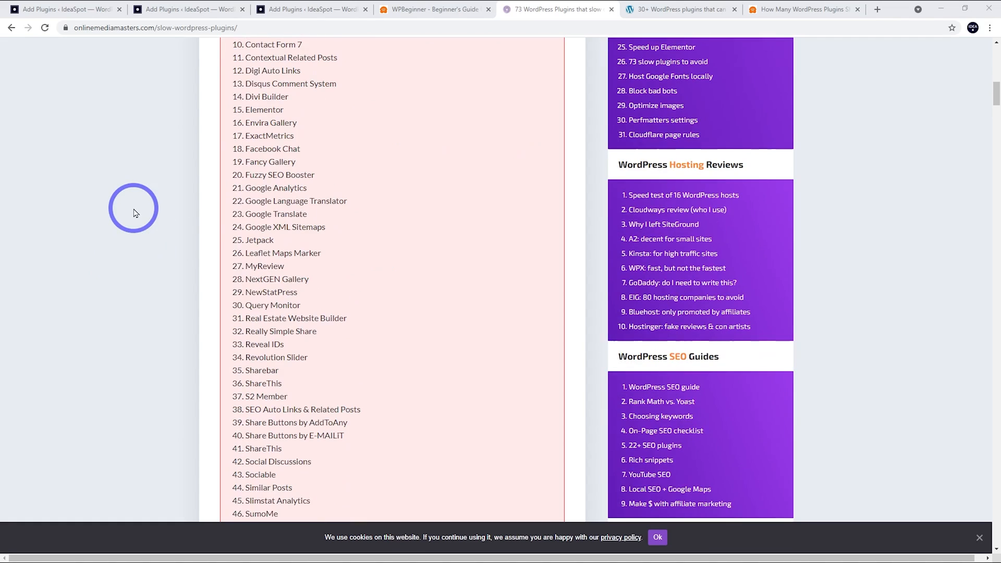
pyautogui.scroll(-3)
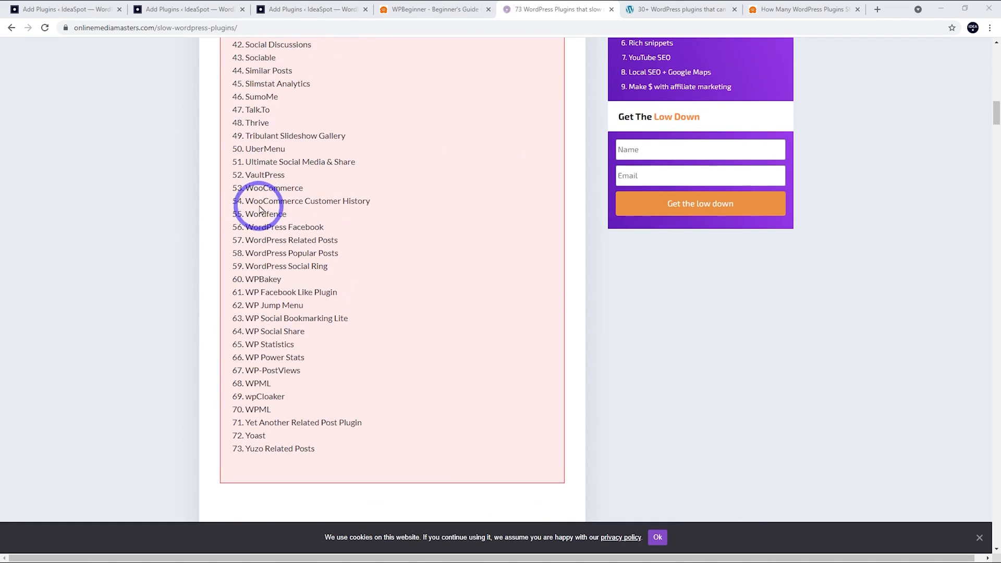
pyautogui.moveTo(309, 190)
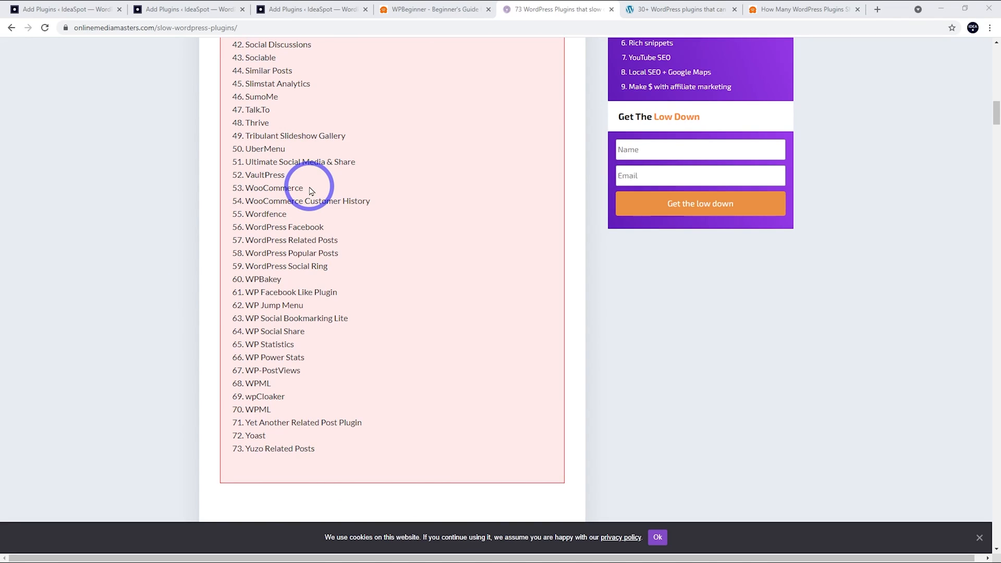
pyautogui.moveTo(206, 205)
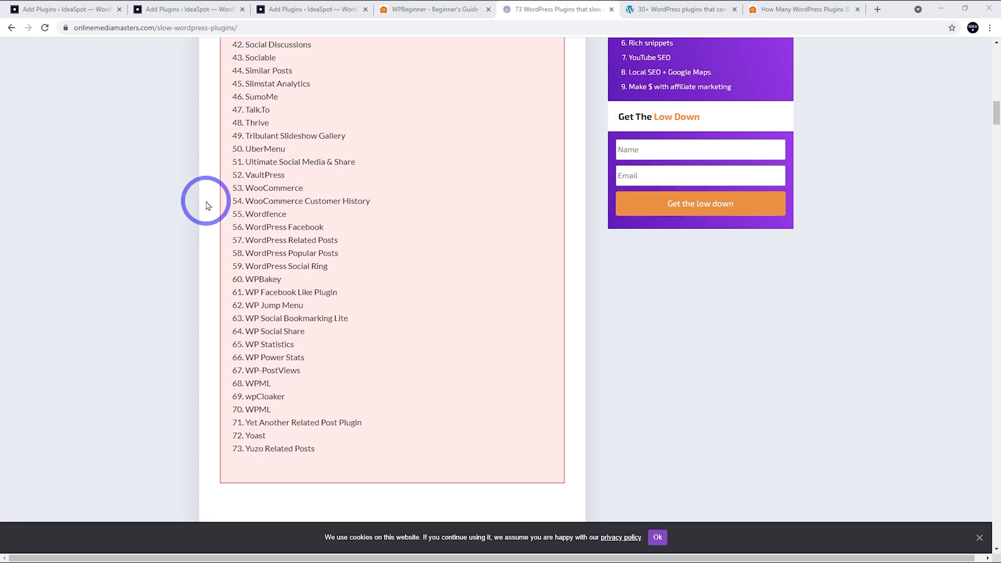
pyautogui.moveTo(288, 196)
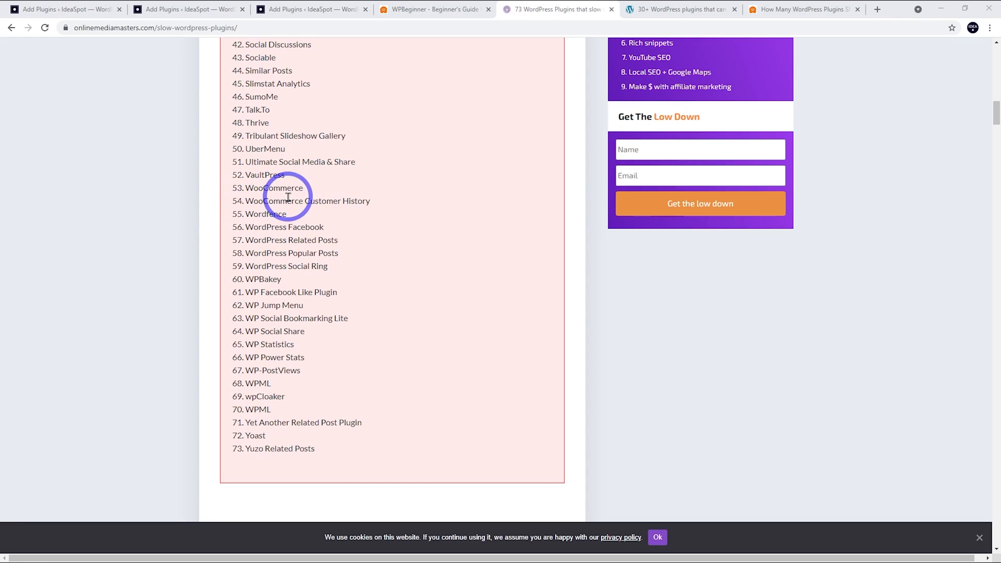
pyautogui.scroll(-3)
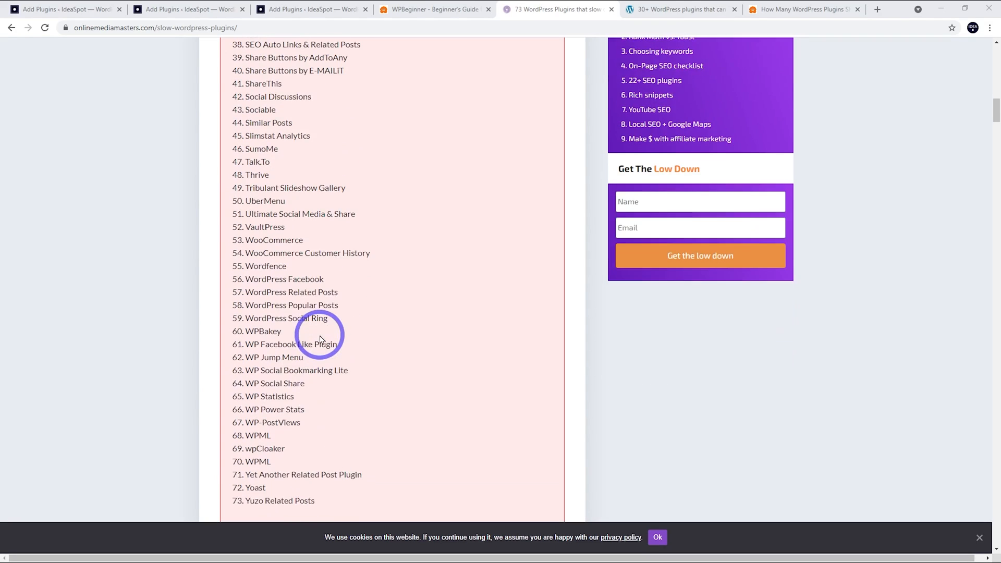
pyautogui.scroll(-3)
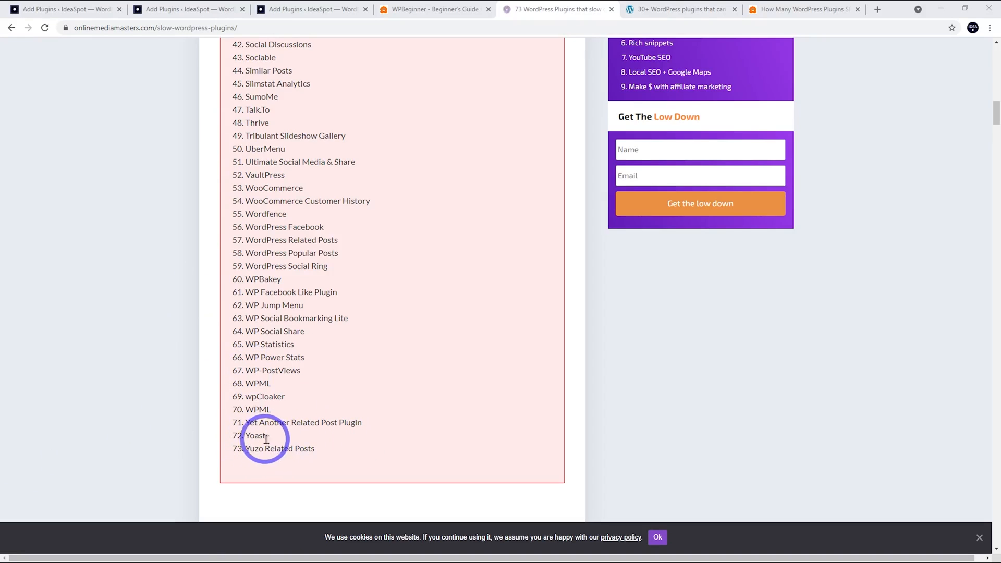
pyautogui.moveTo(184, 419)
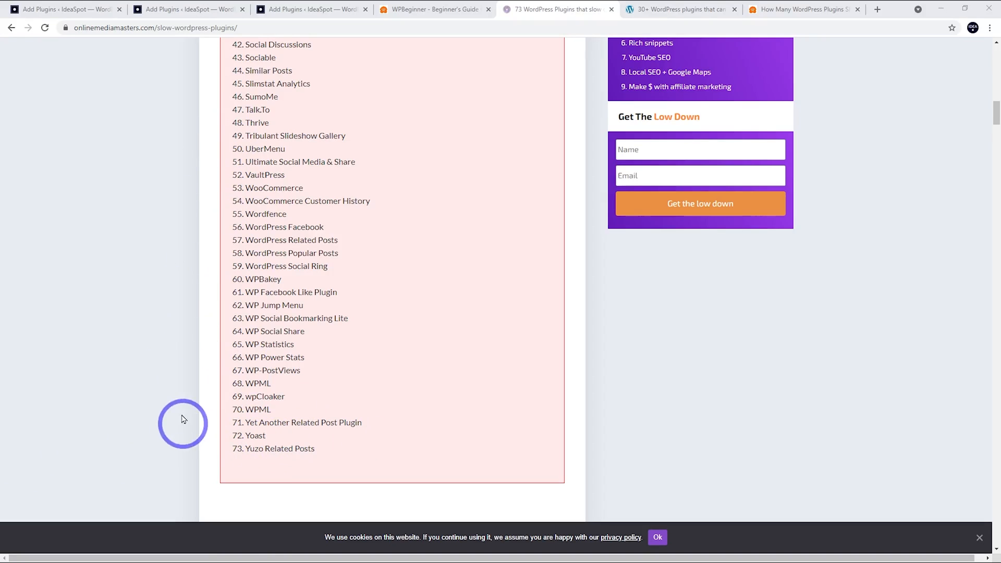
pyautogui.moveTo(178, 420)
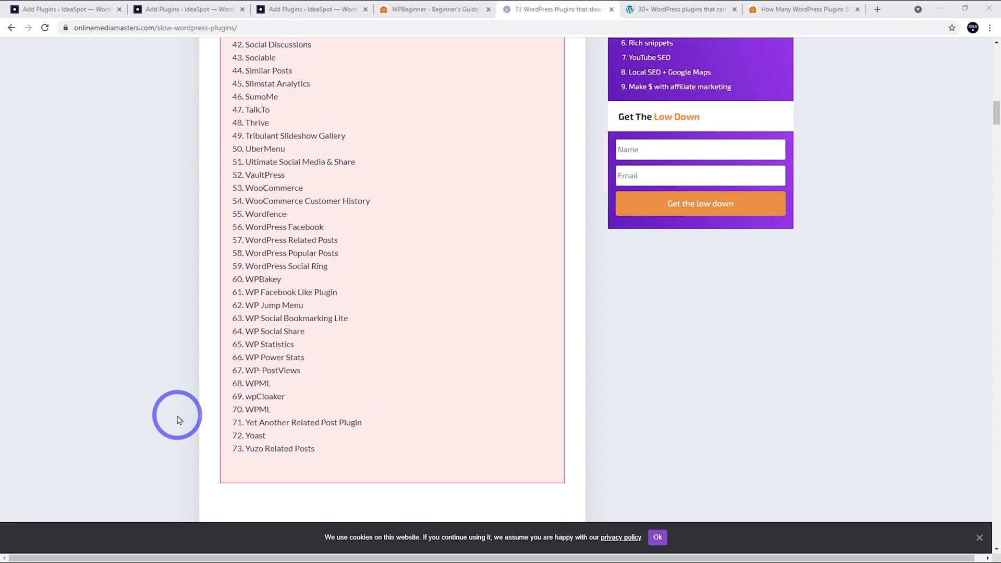
pyautogui.scroll(3)
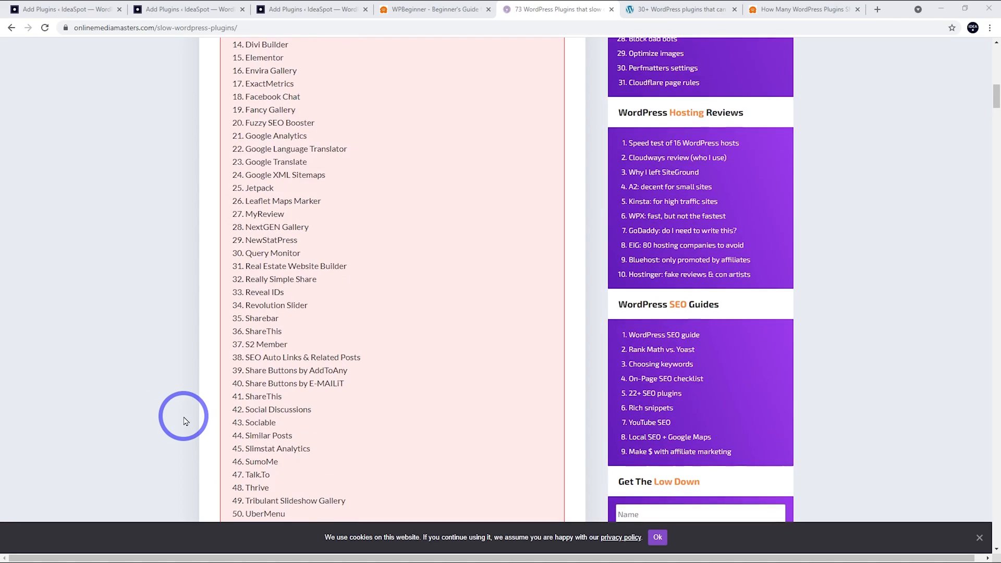
pyautogui.scroll(3)
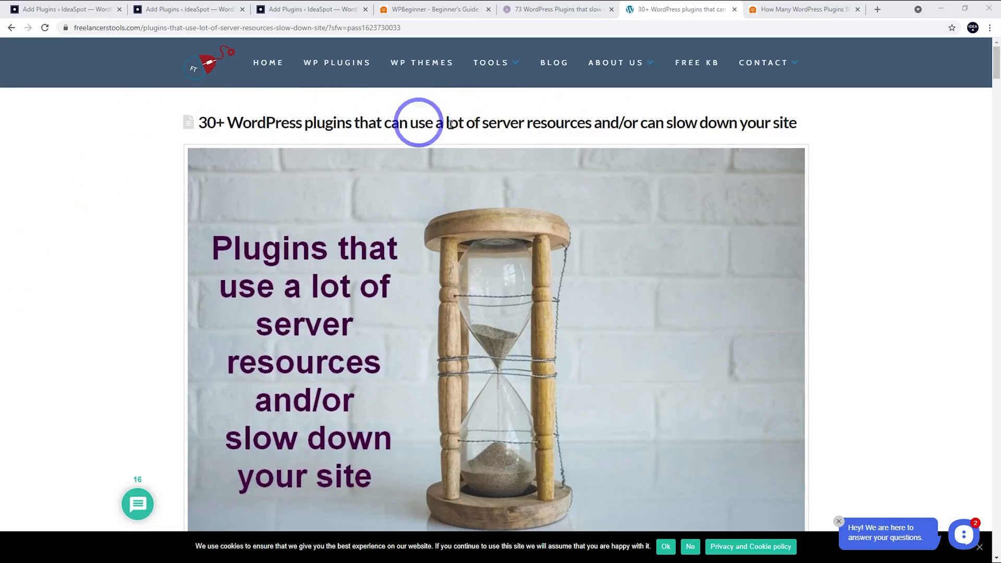
pyautogui.moveTo(72, 65)
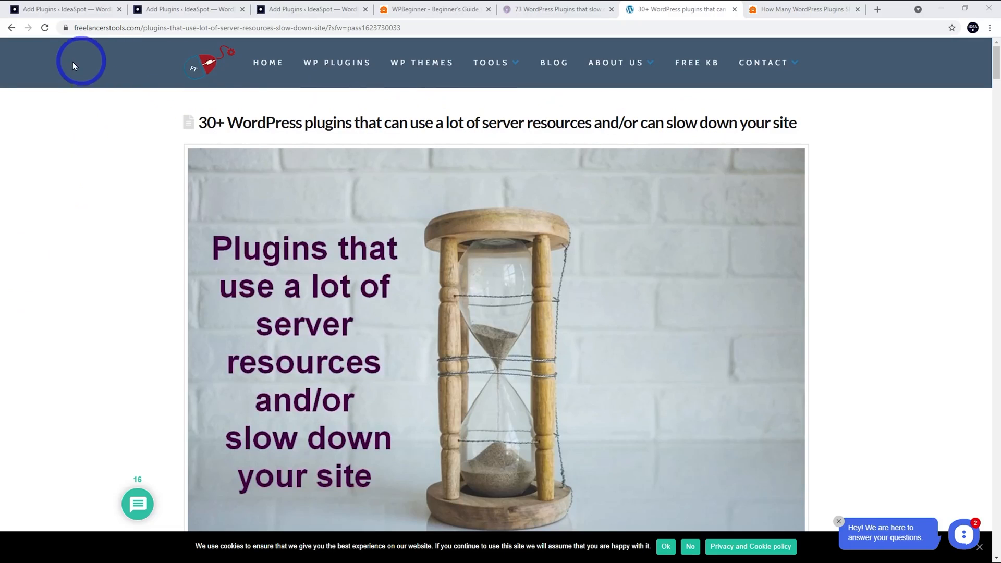
# Review the BackupBuddy, Broken link checker and Contact Form 7 sections with their alternatives
pyautogui.scroll(-3)
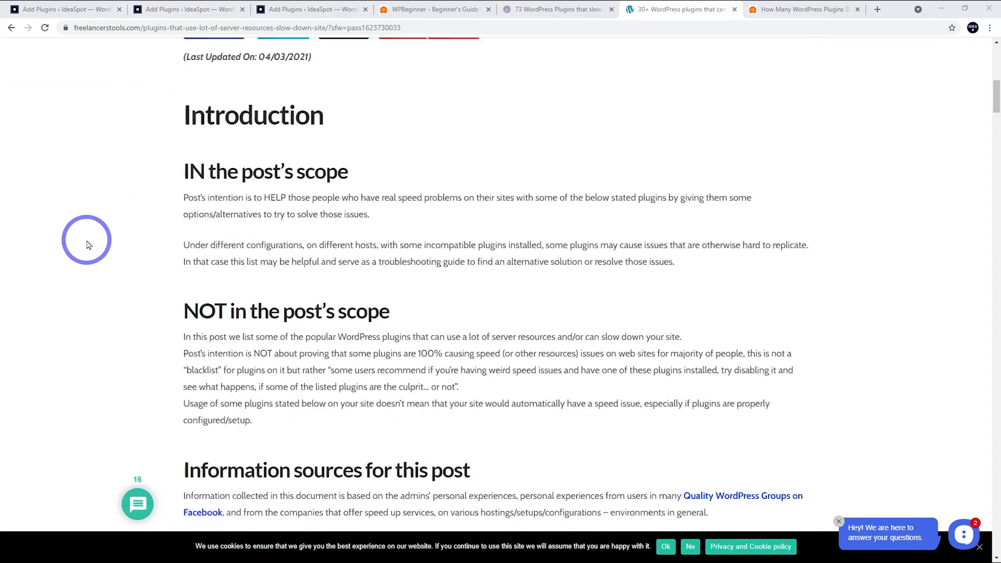
pyautogui.scroll(-3)
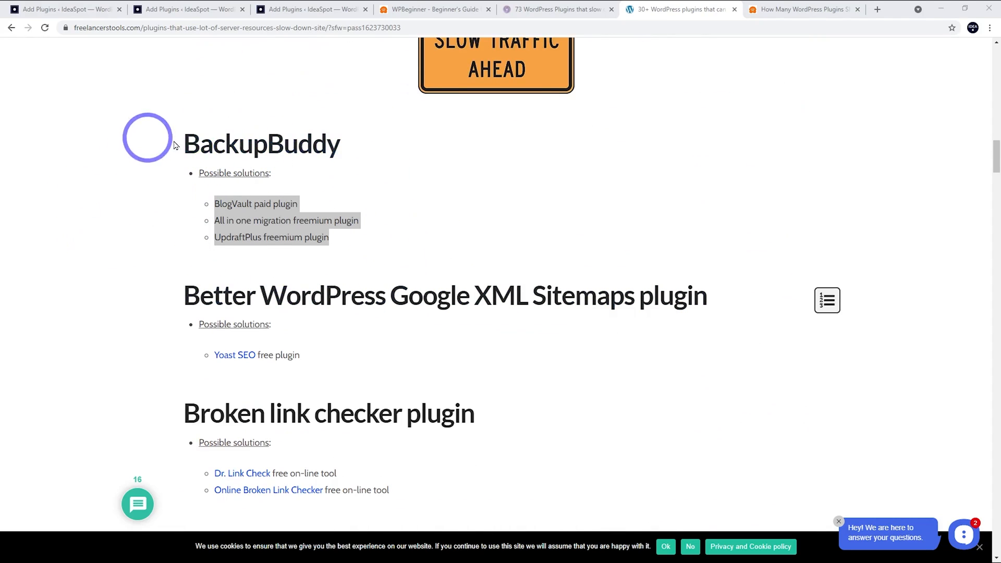
pyautogui.moveTo(442, 140)
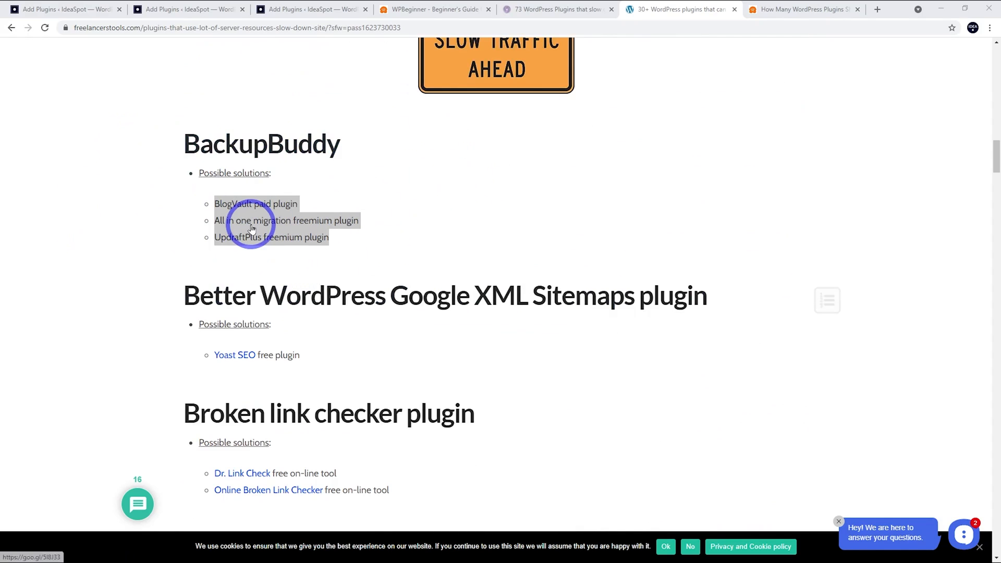
pyautogui.moveTo(246, 240)
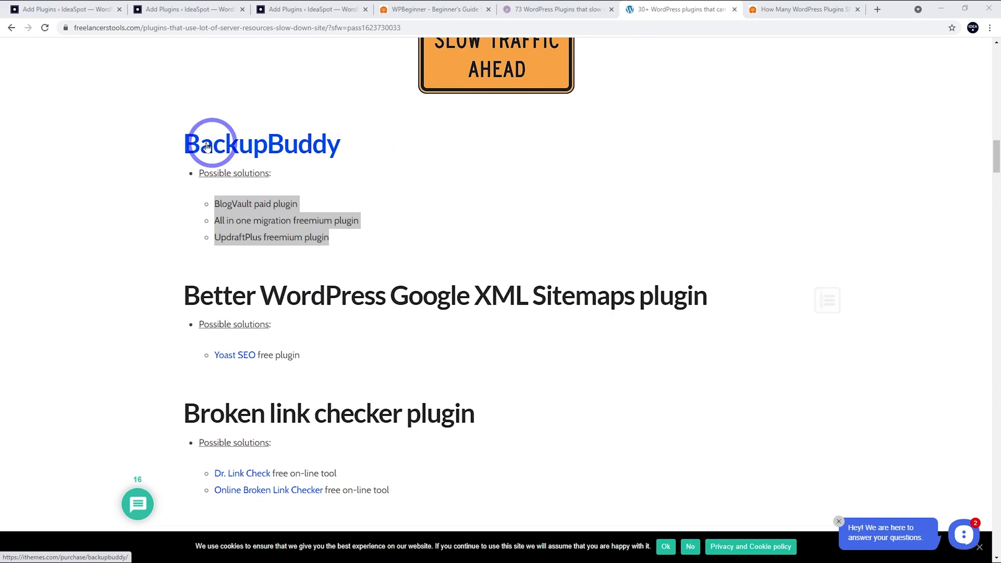
pyautogui.scroll(-3)
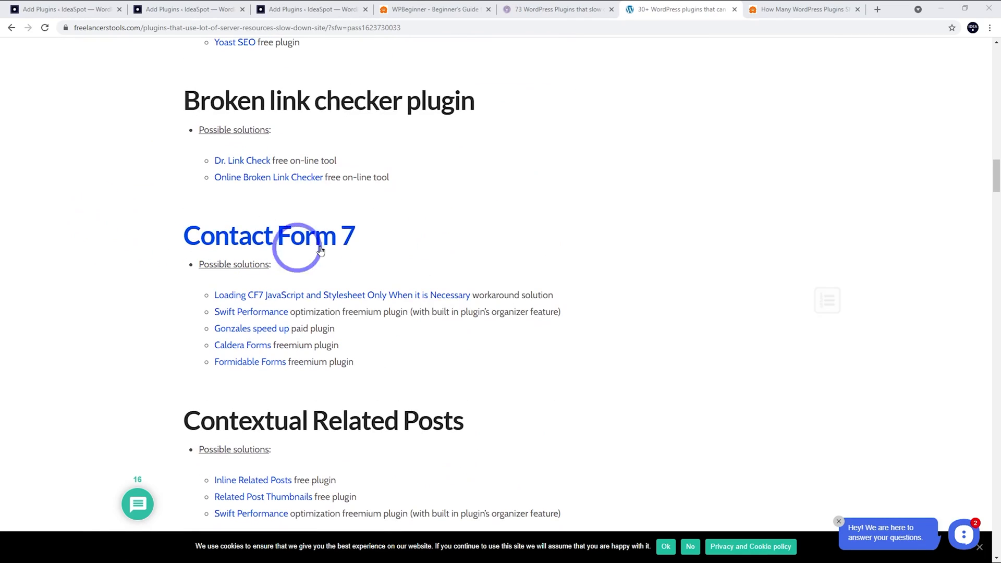
pyautogui.moveTo(111, 249)
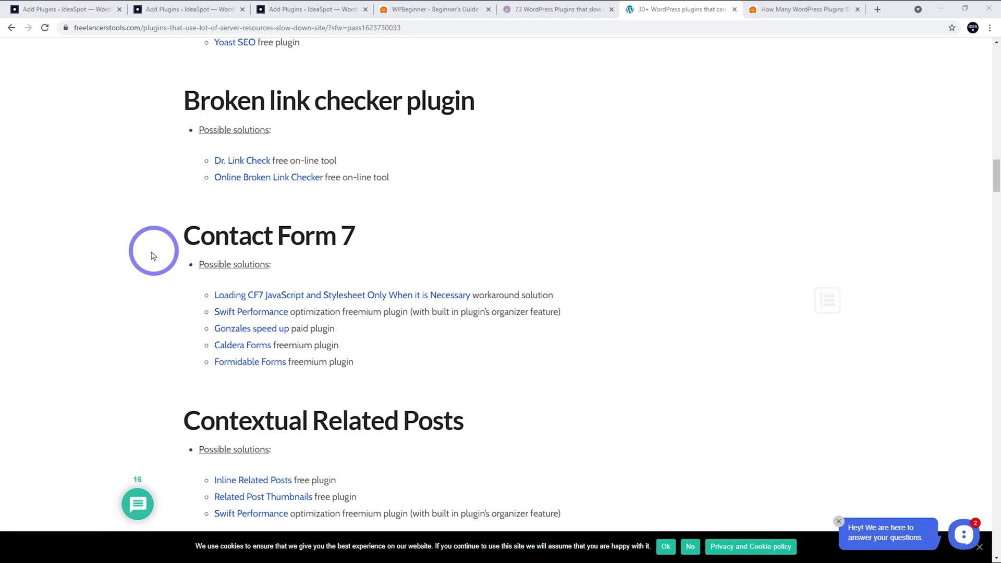
pyautogui.scroll(3)
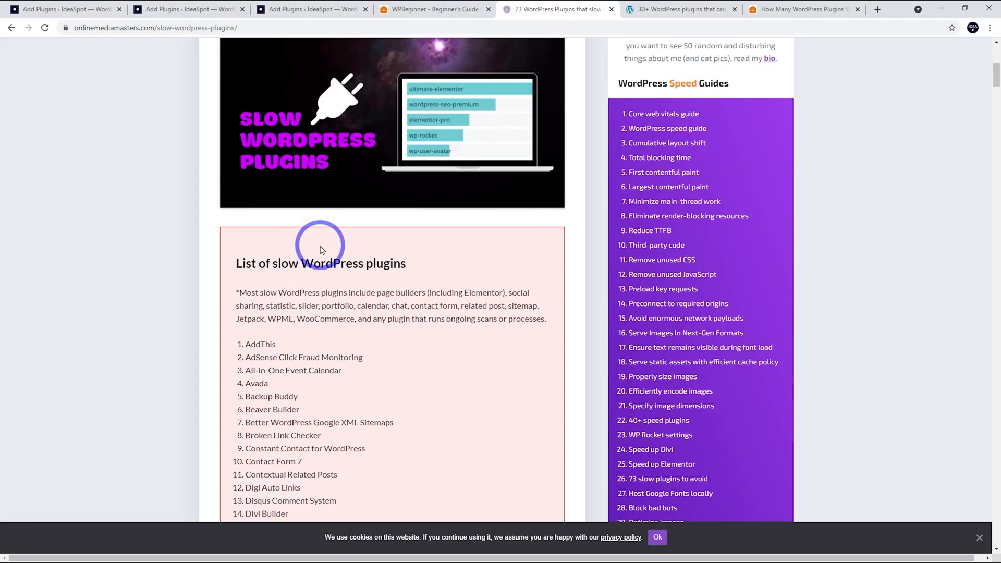
pyautogui.scroll(-3)
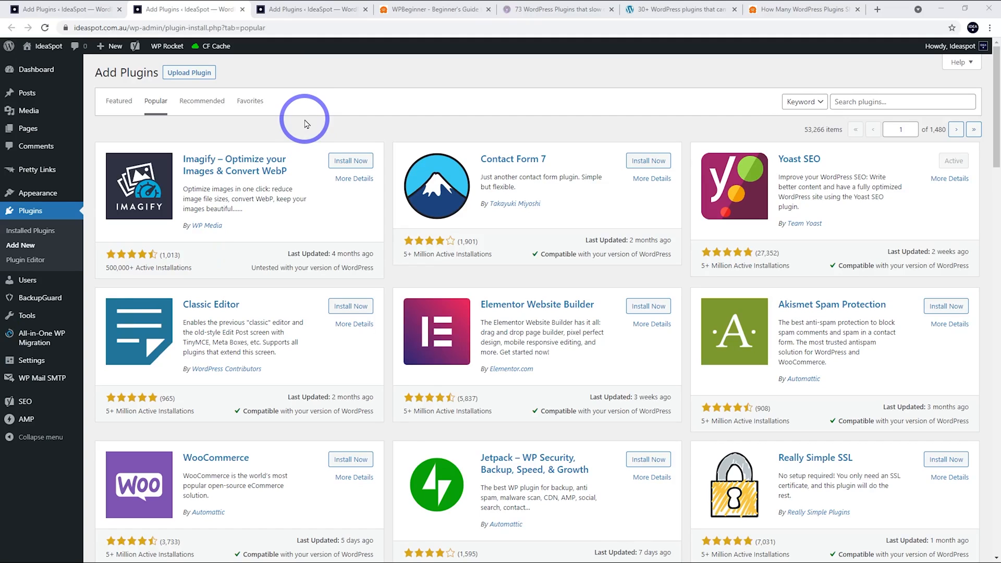
pyautogui.moveTo(137, 265)
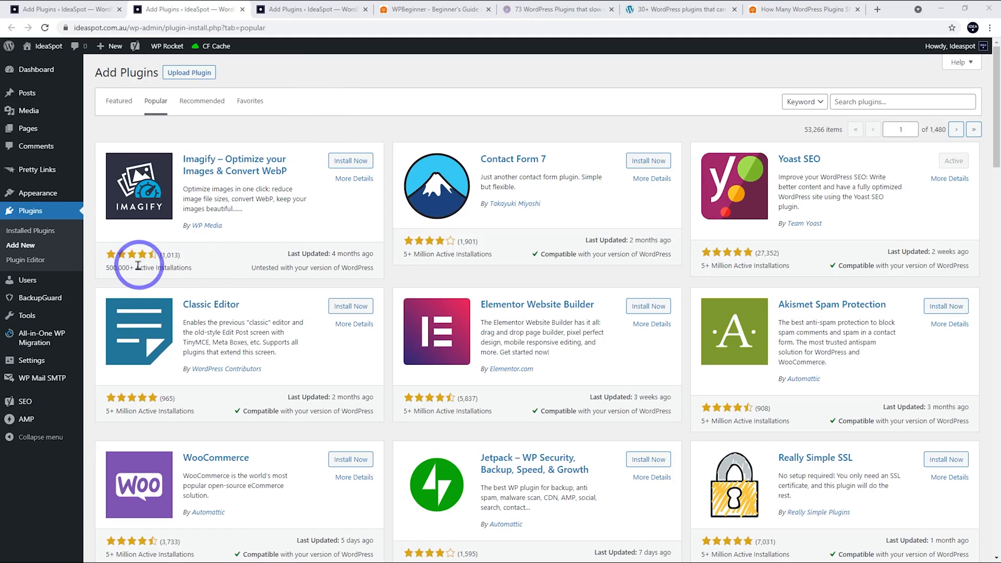
pyautogui.moveTo(139, 265)
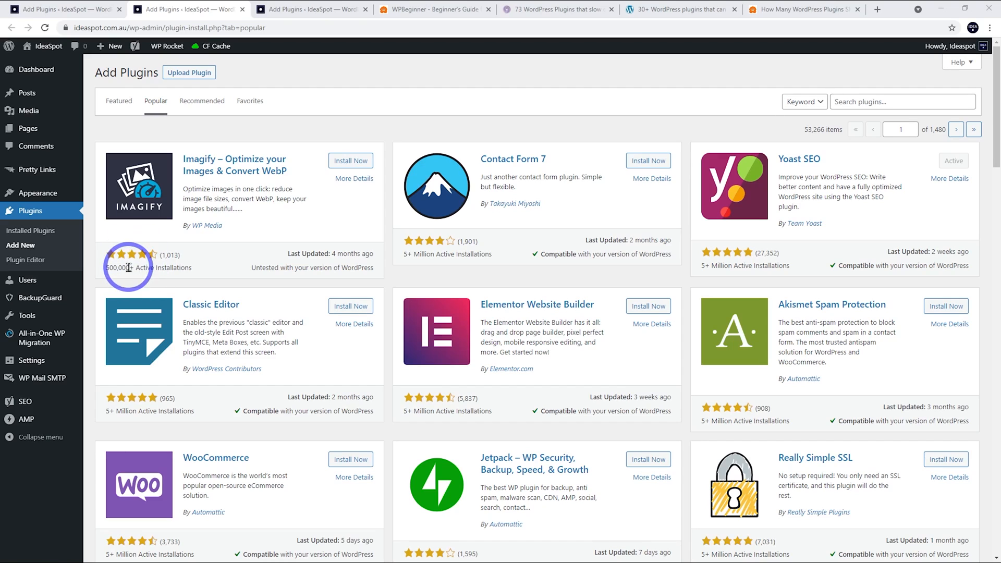
pyautogui.moveTo(178, 279)
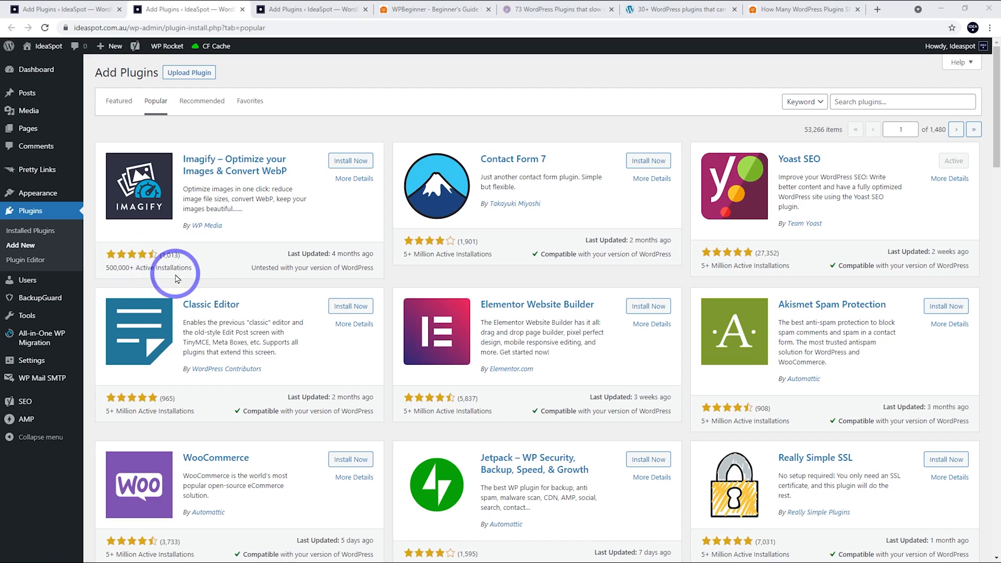
pyautogui.moveTo(181, 283)
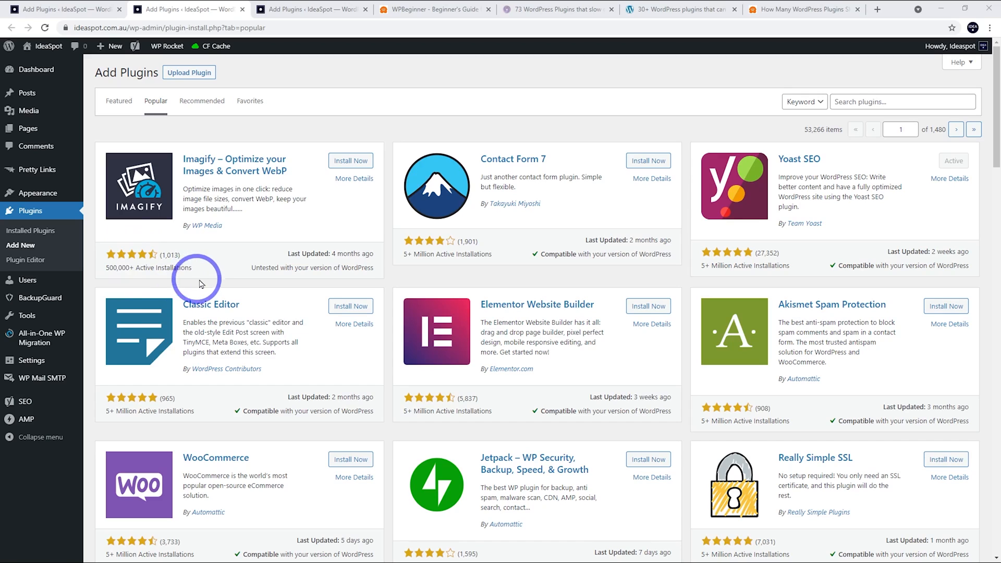
pyautogui.moveTo(215, 279)
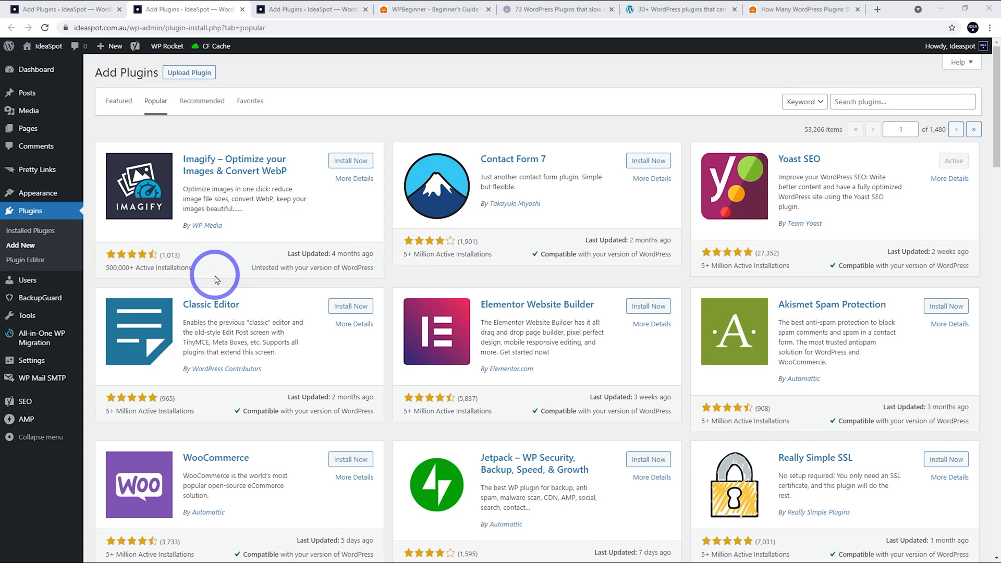
pyautogui.moveTo(598, 343)
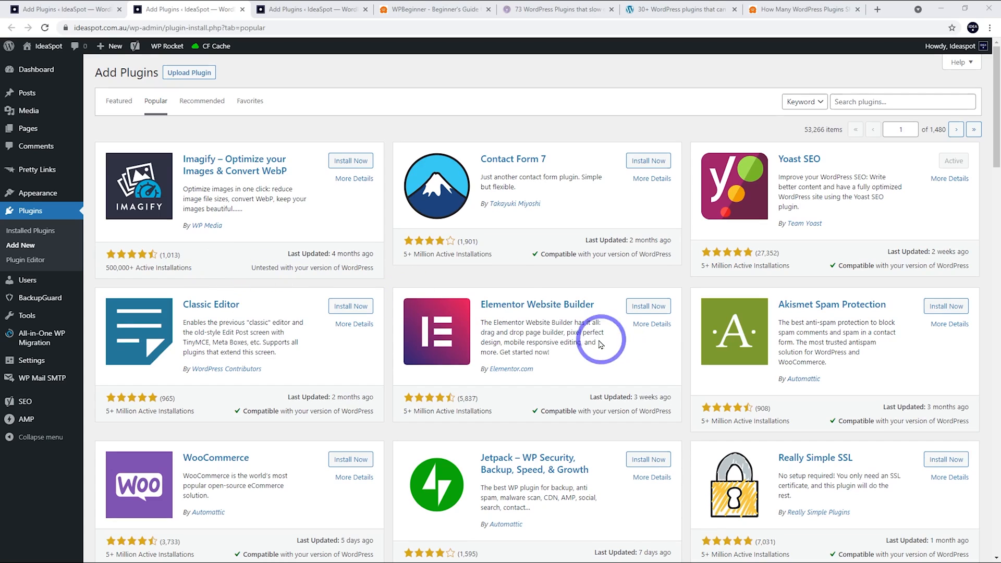
# Browse the Popular plugin cards' ratings and install counts for Elementor, WooCommerce, Jetpack and Wordfence
pyautogui.scroll(-3)
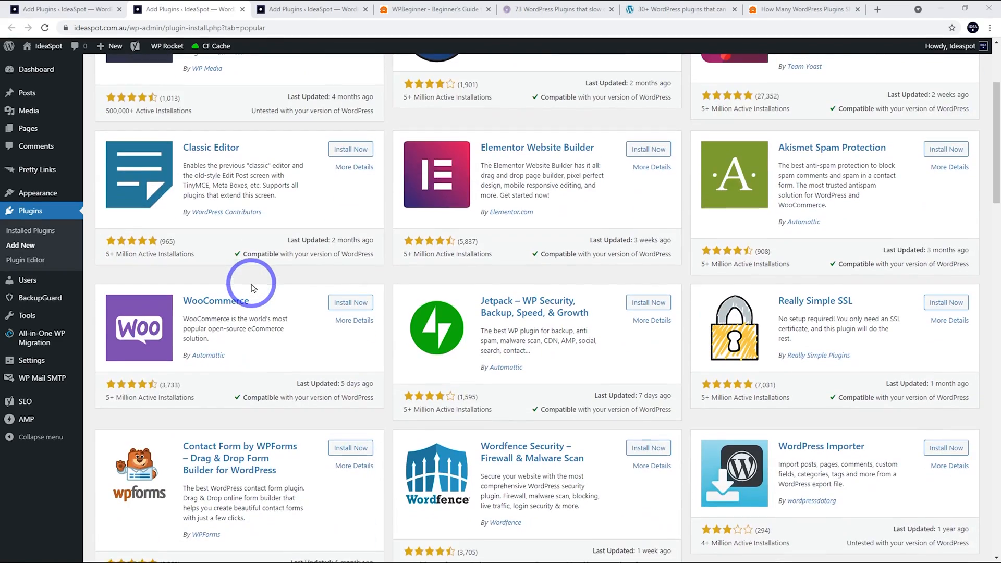
pyautogui.scroll(-3)
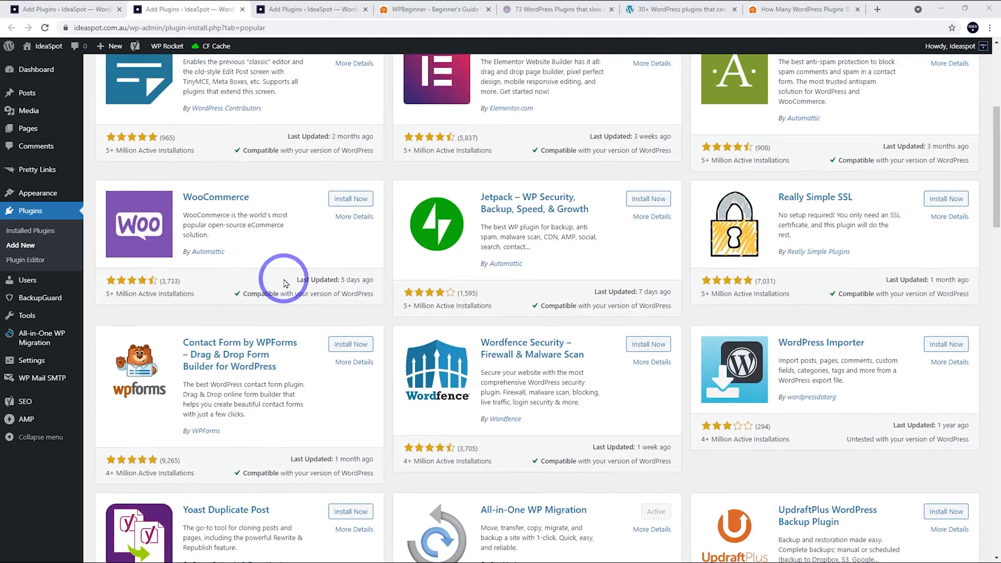
pyautogui.moveTo(427, 294)
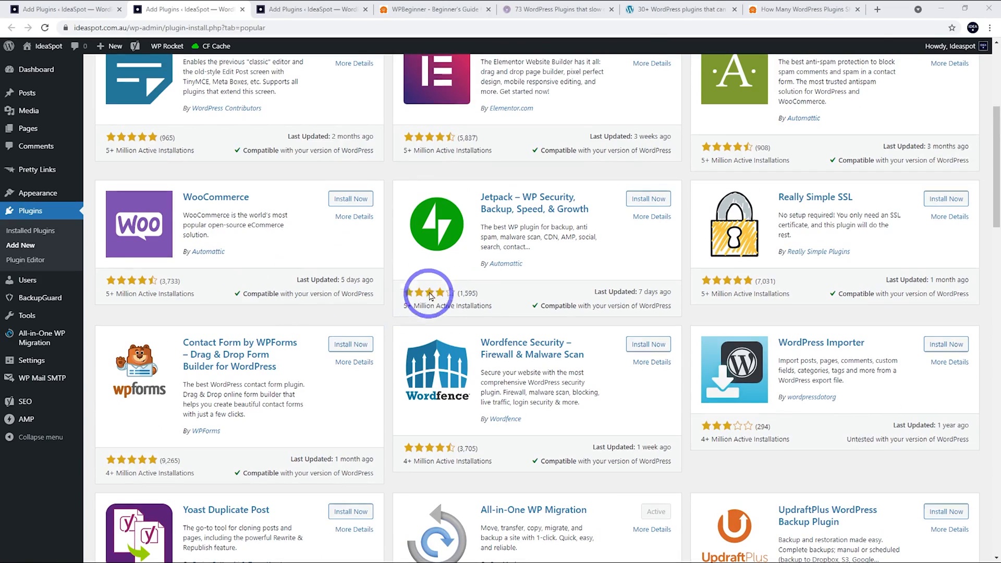
pyautogui.moveTo(433, 325)
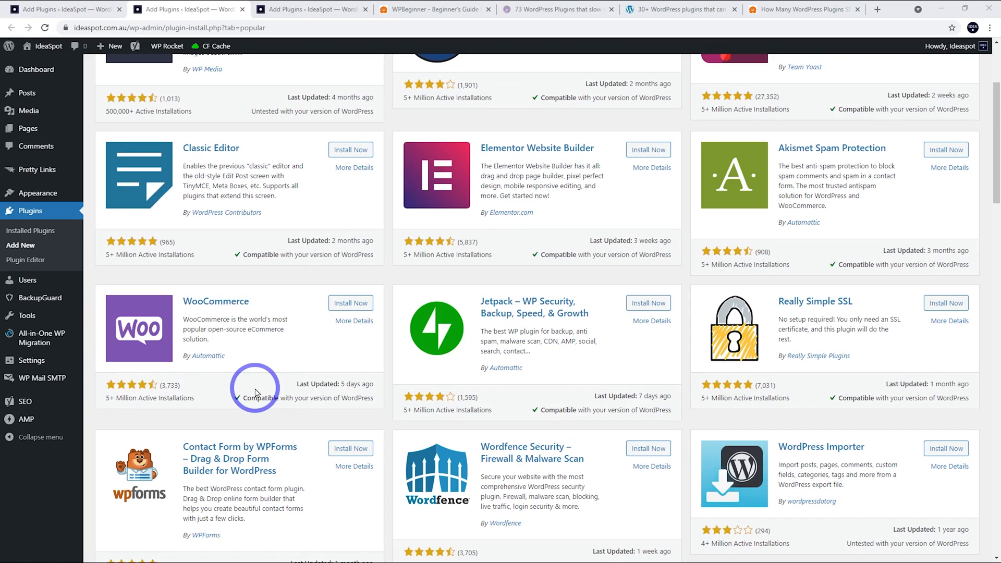
pyautogui.moveTo(138, 402)
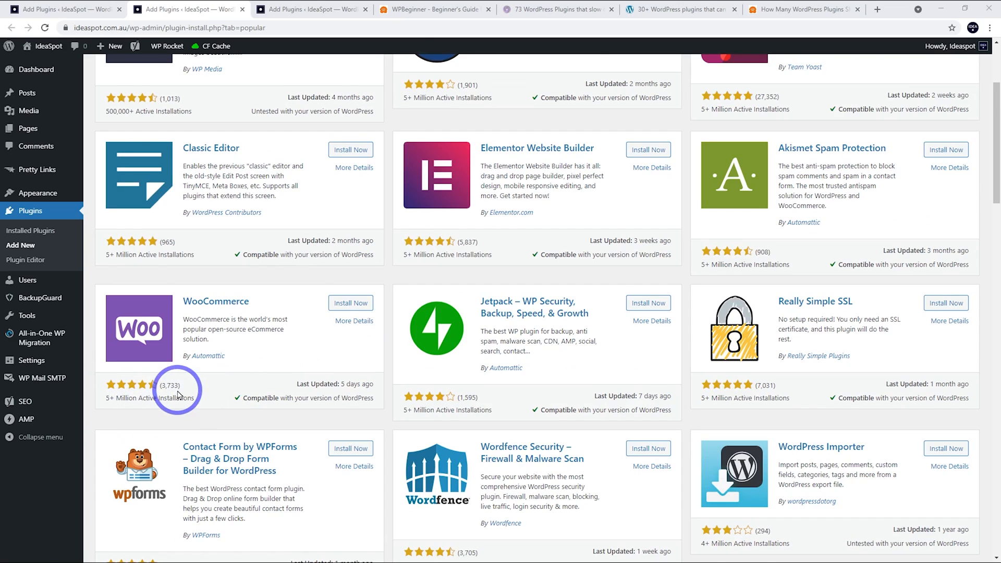
pyautogui.scroll(3)
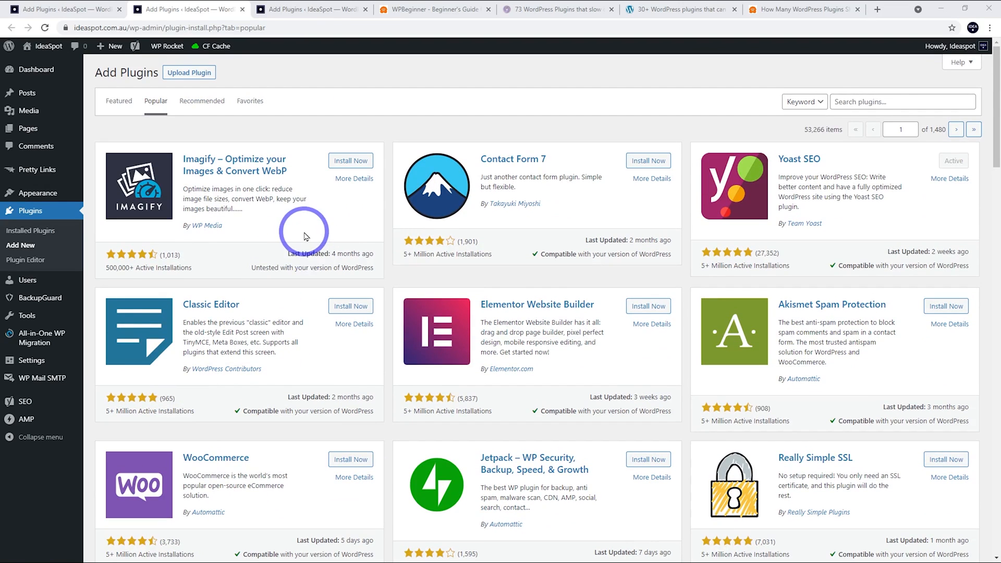
pyautogui.moveTo(510, 175)
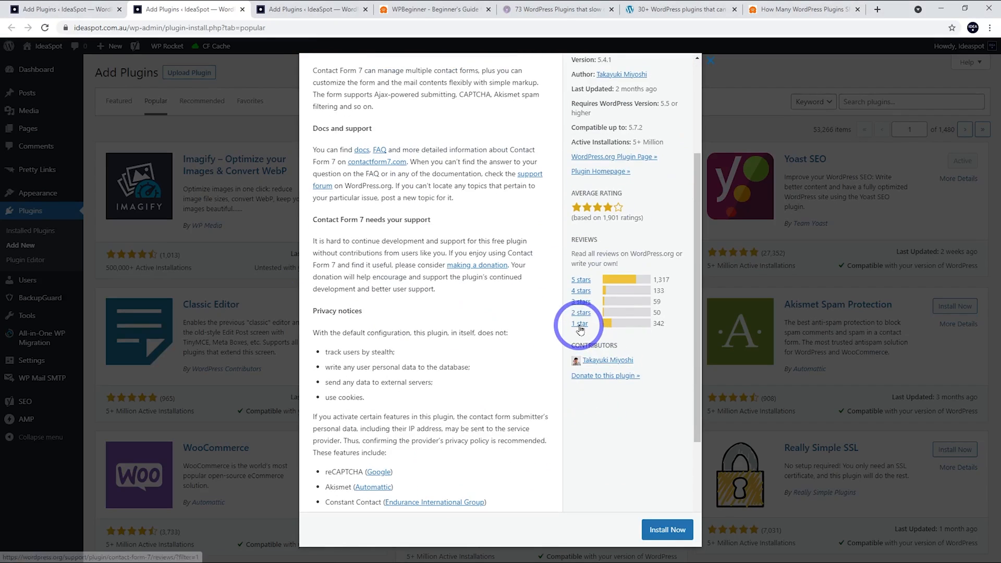
# View Contact Form 7's one-star reviews, then return to the Recommended plugins listing
pyautogui.click(578, 323)
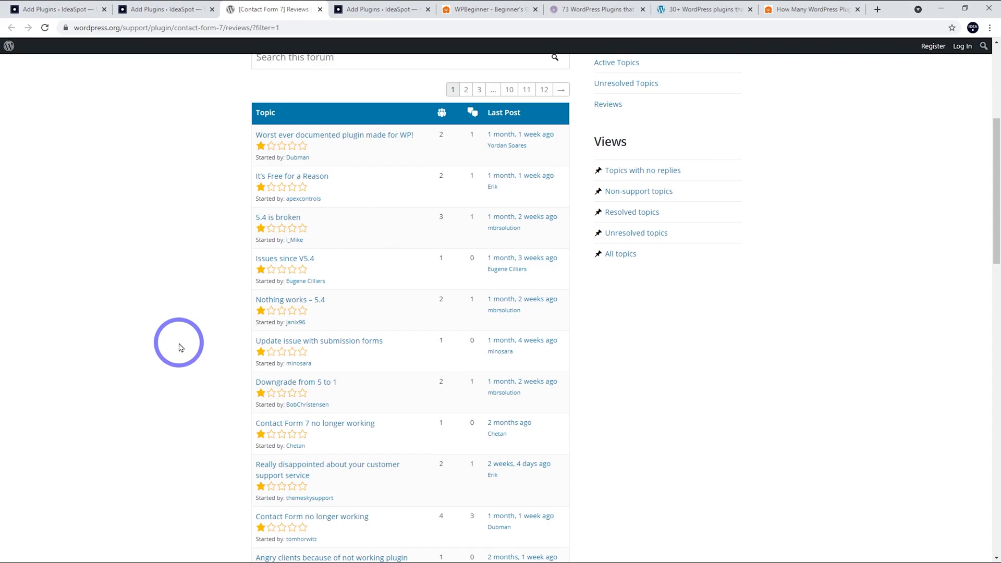
pyautogui.click(377, 9)
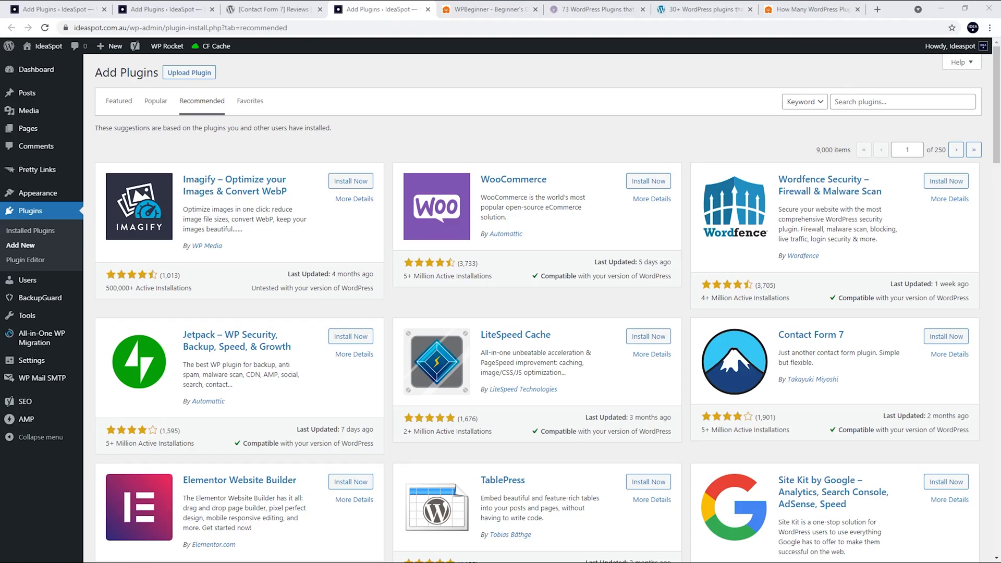
pyautogui.moveTo(183, 129)
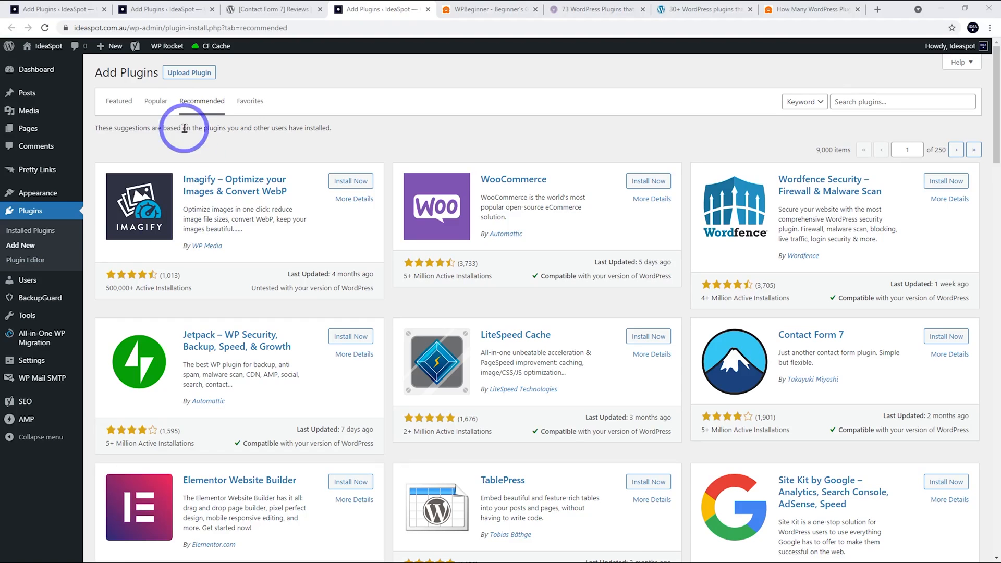